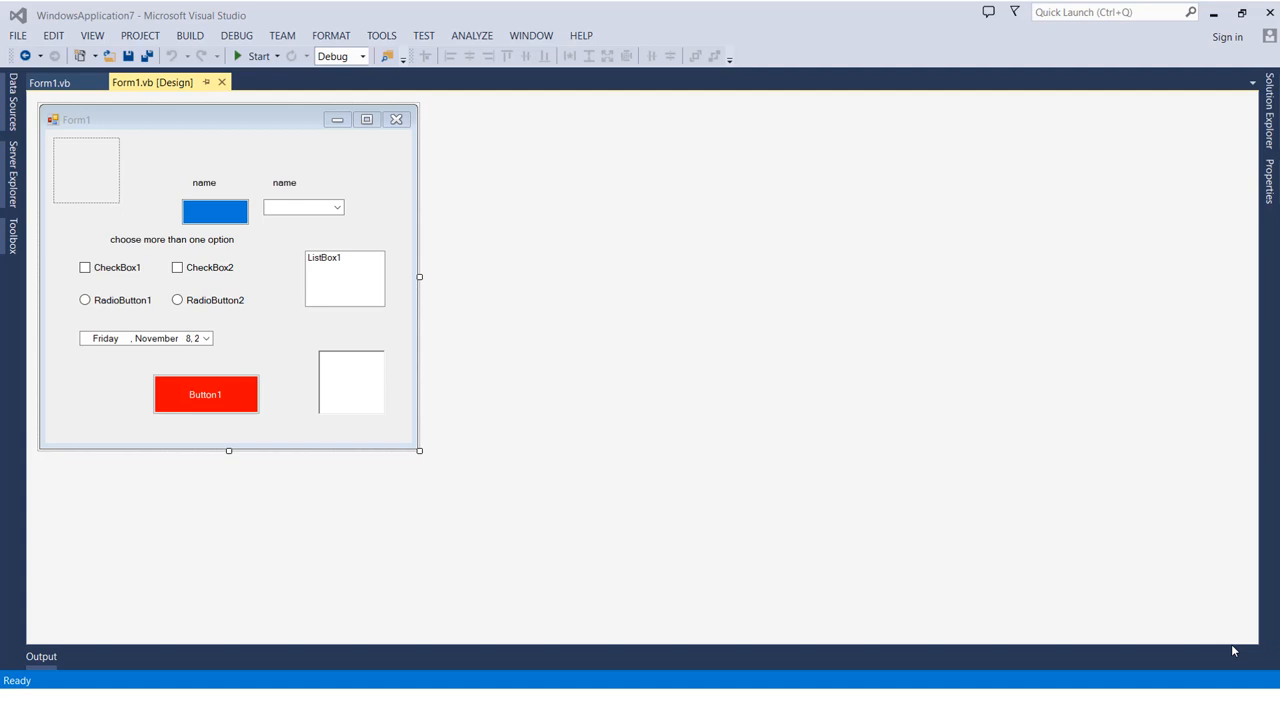
pyautogui.moveTo(1226, 645)
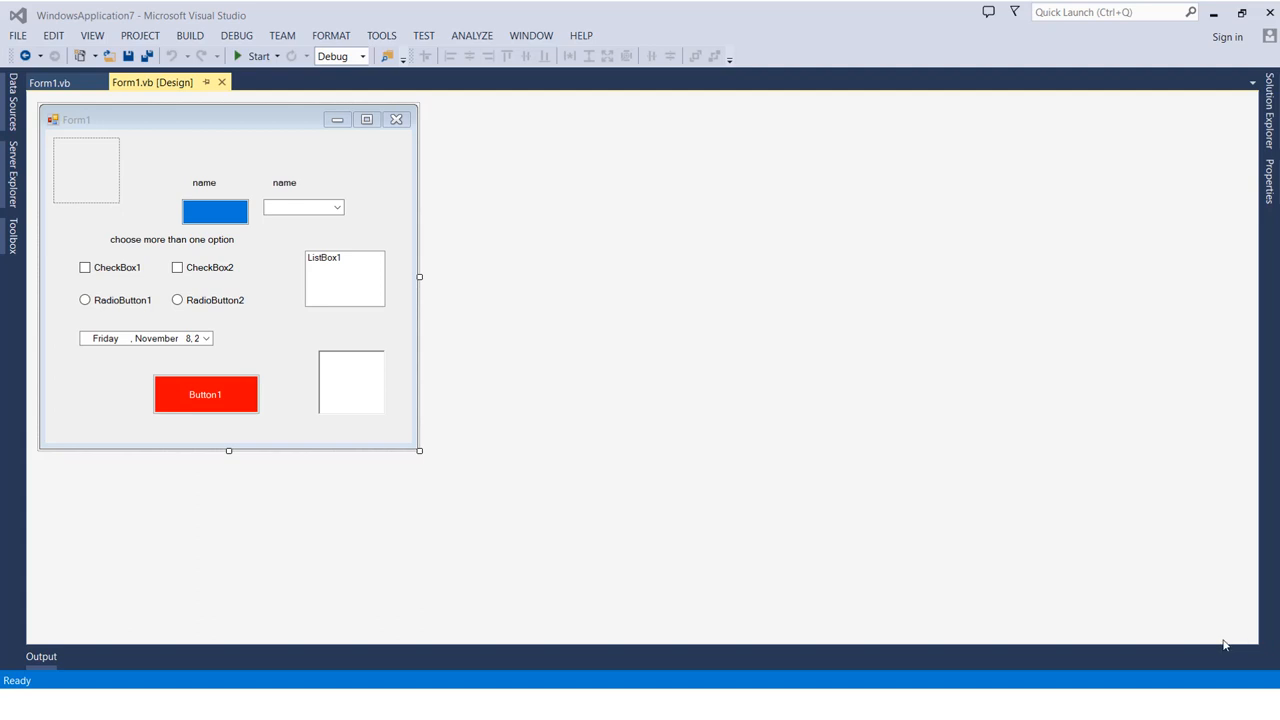
# Open the WindowsApplication7 project properties from the PROJECT menu, showing the Resources page
pyautogui.click(140, 35)
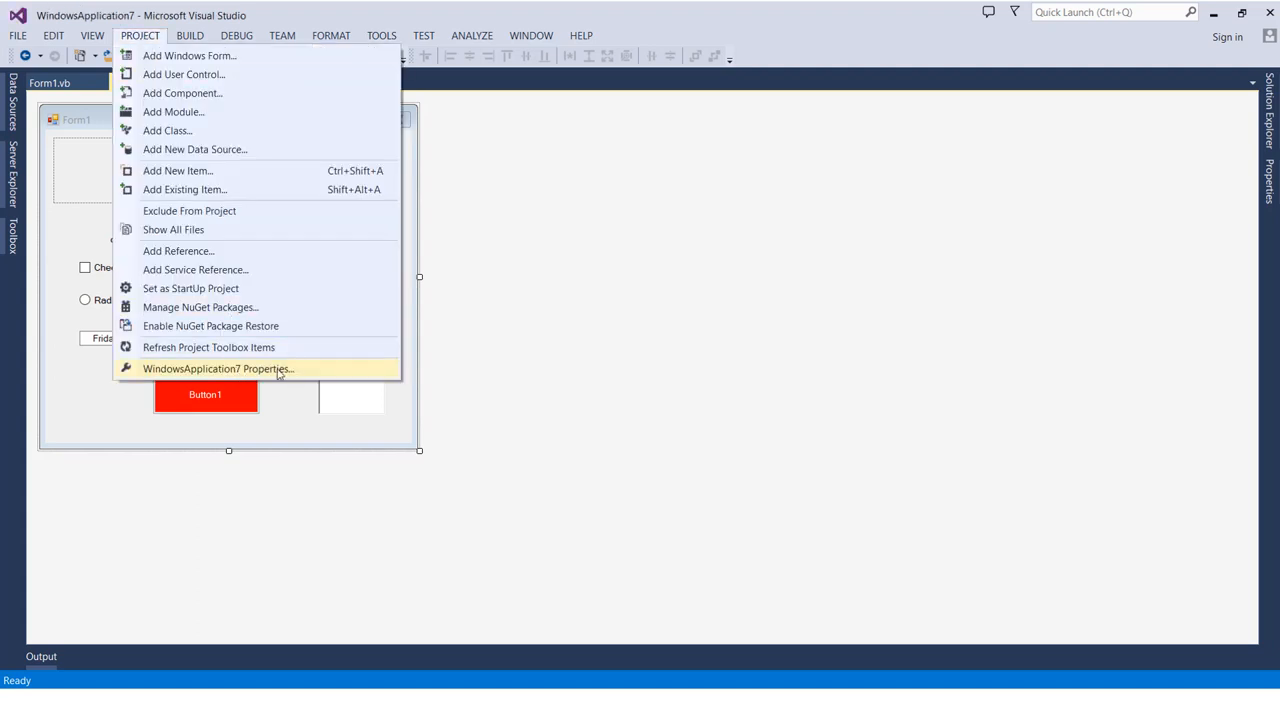
pyautogui.moveTo(143, 378)
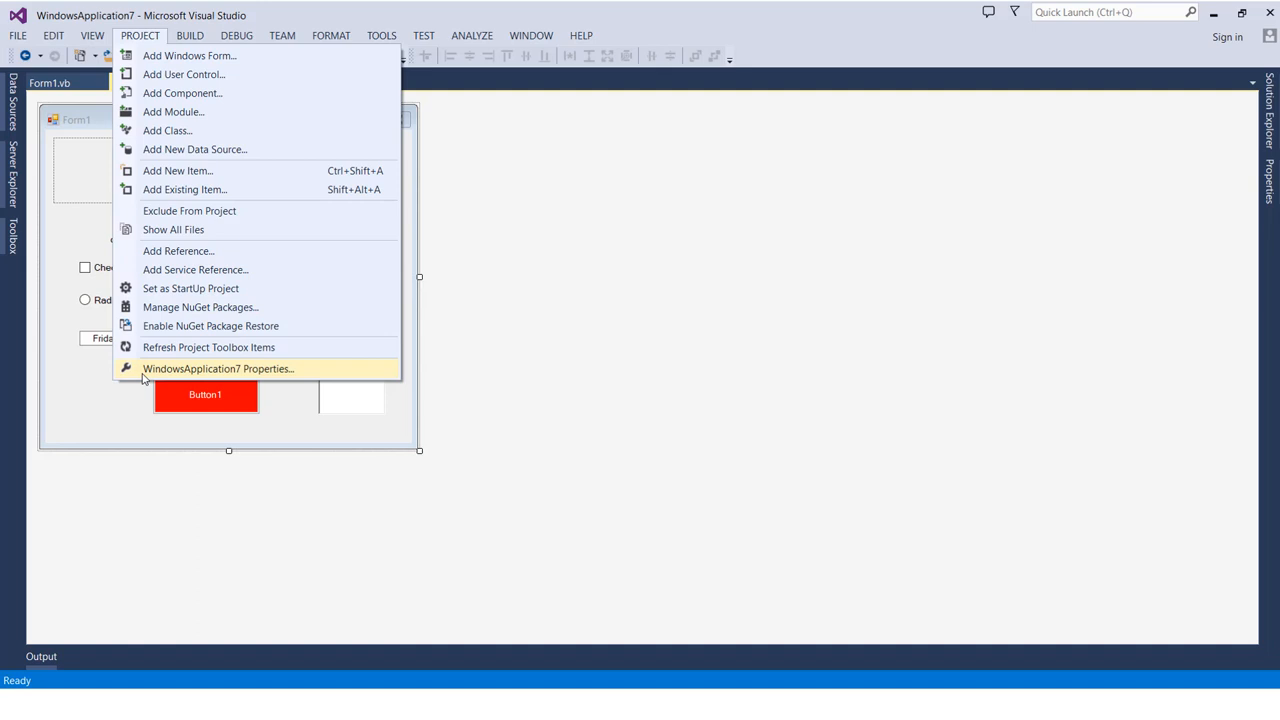
pyautogui.moveTo(220, 375)
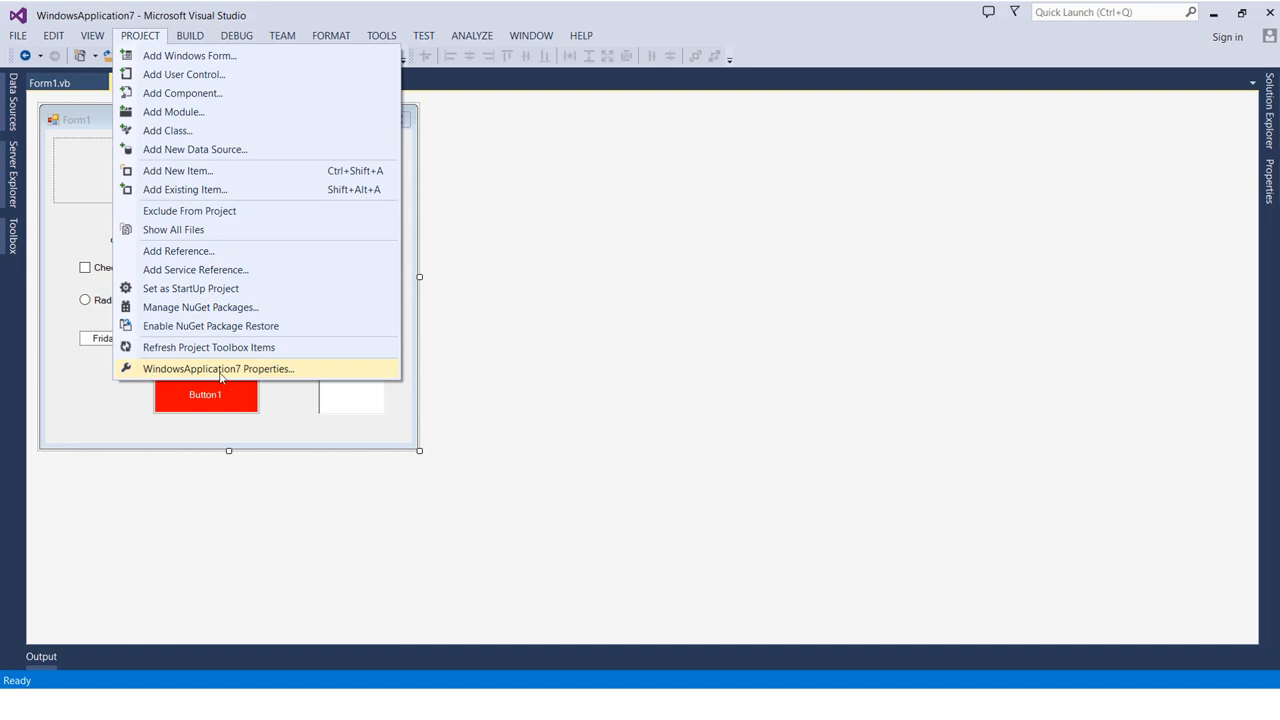
pyautogui.moveTo(220, 377)
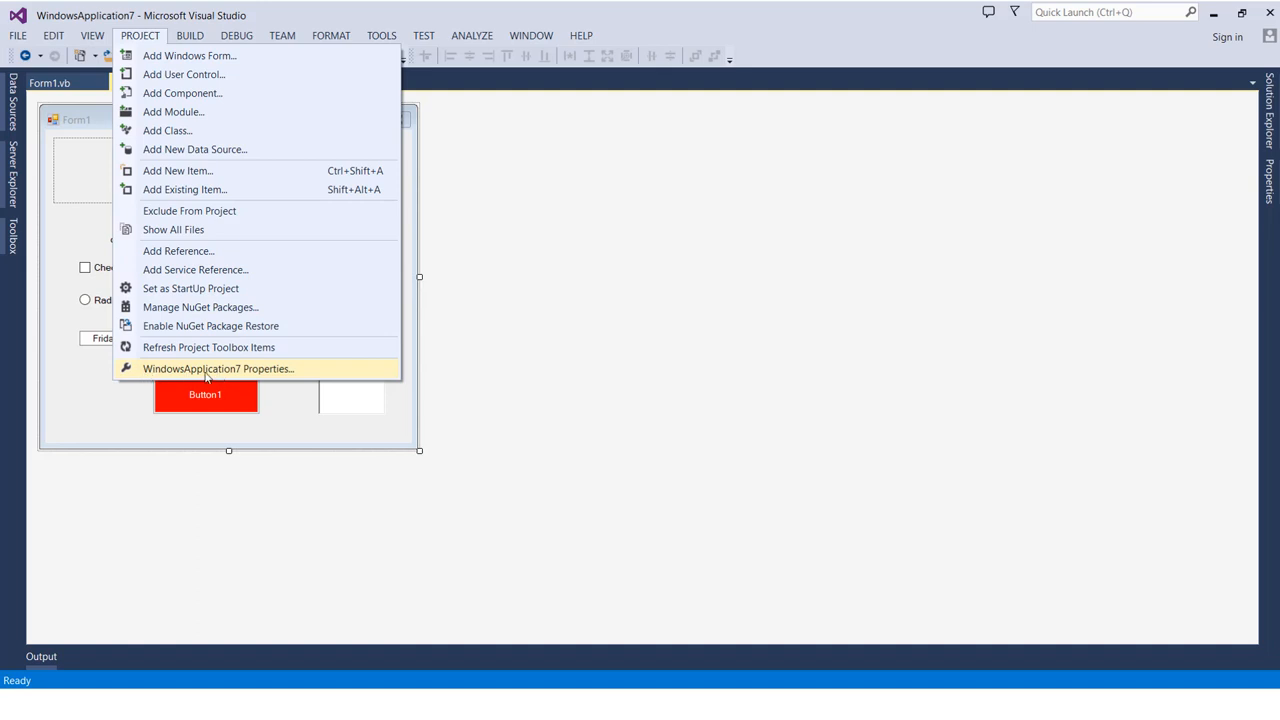
pyautogui.moveTo(288, 380)
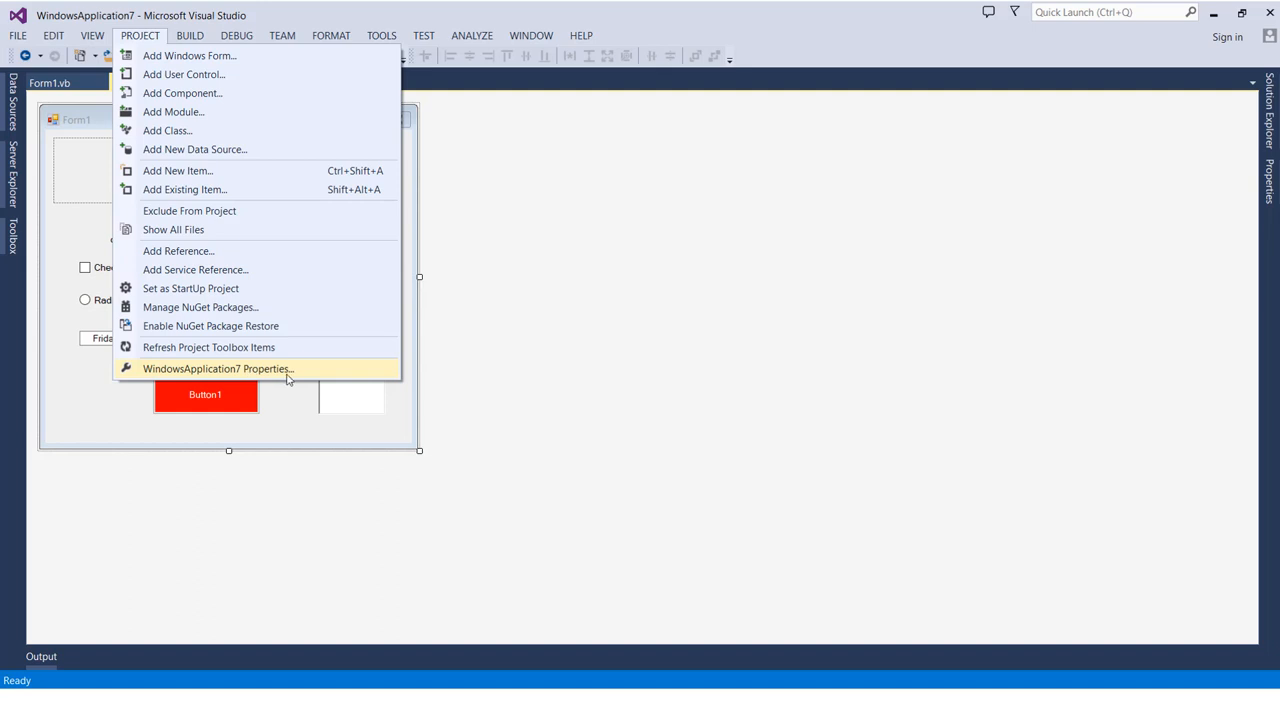
pyautogui.moveTo(240, 375)
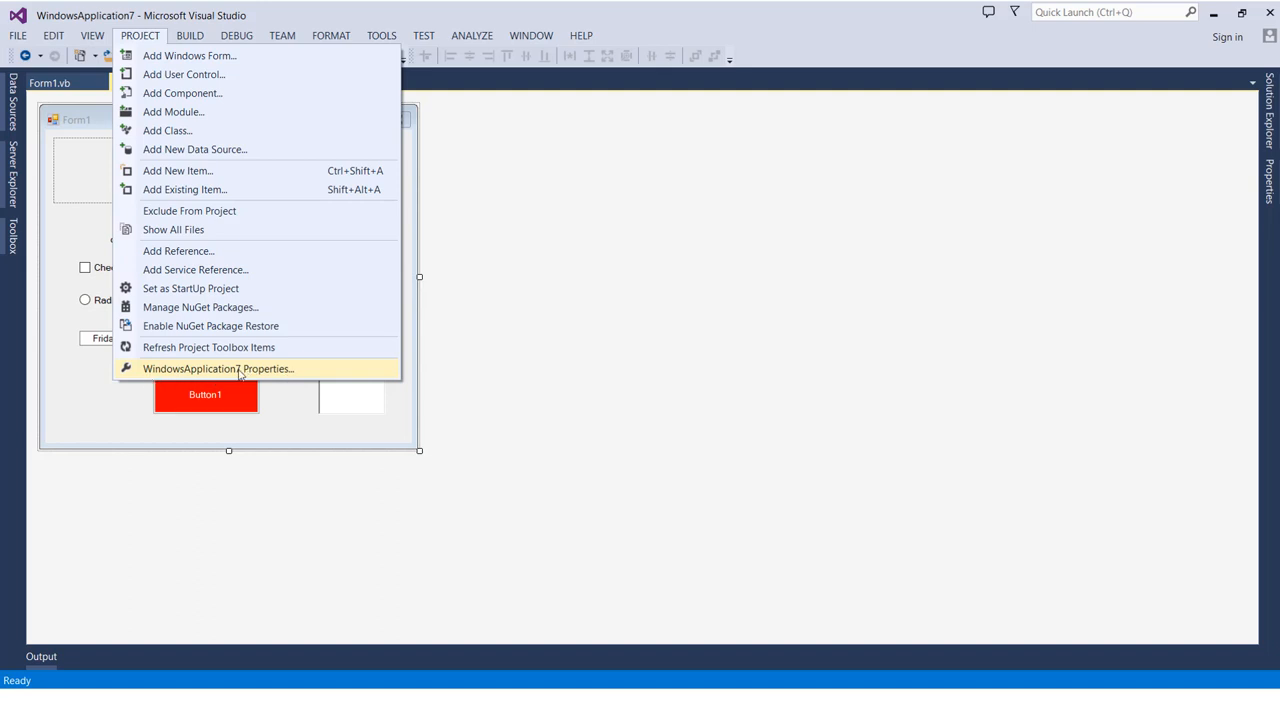
pyautogui.moveTo(158, 373)
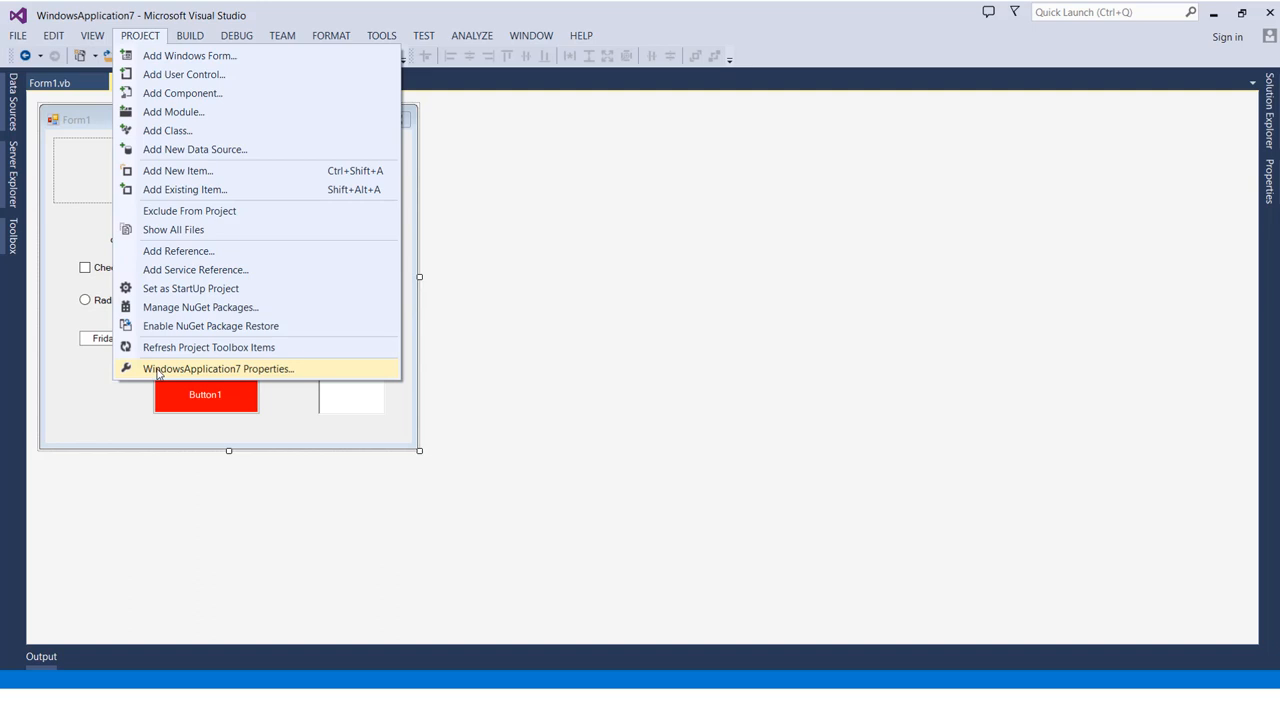
pyautogui.click(205, 368)
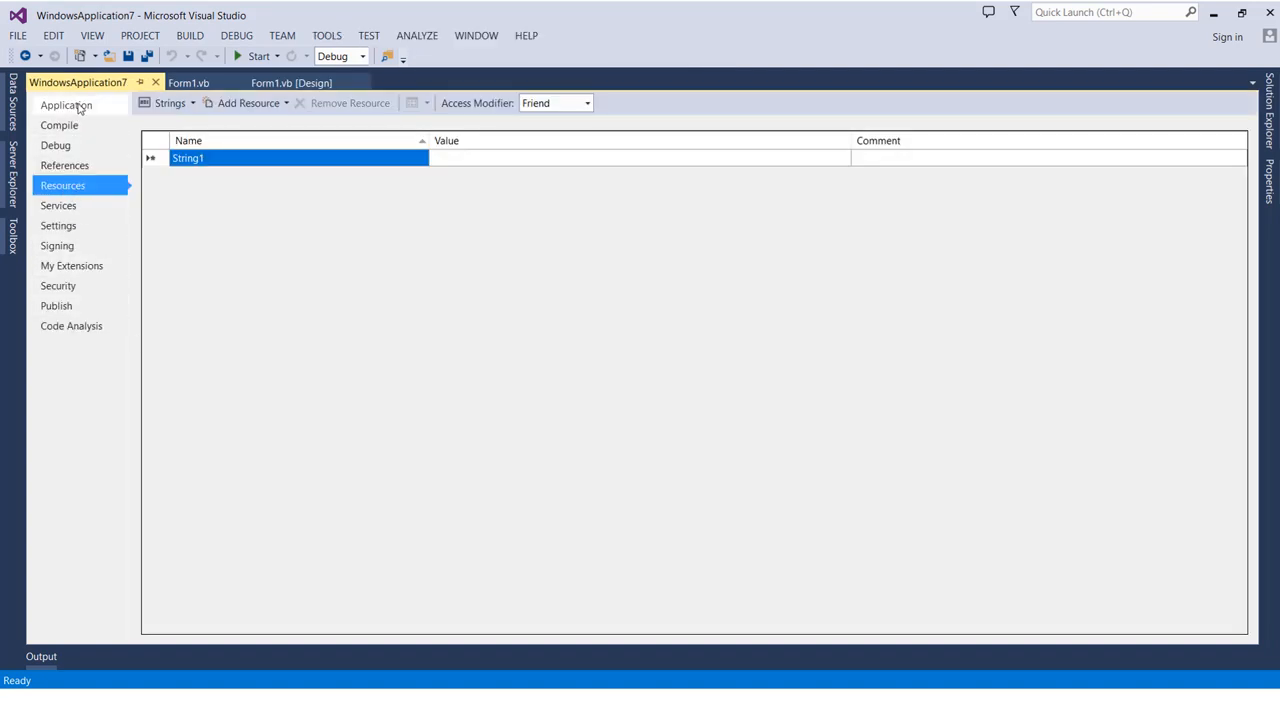
pyautogui.click(66, 105)
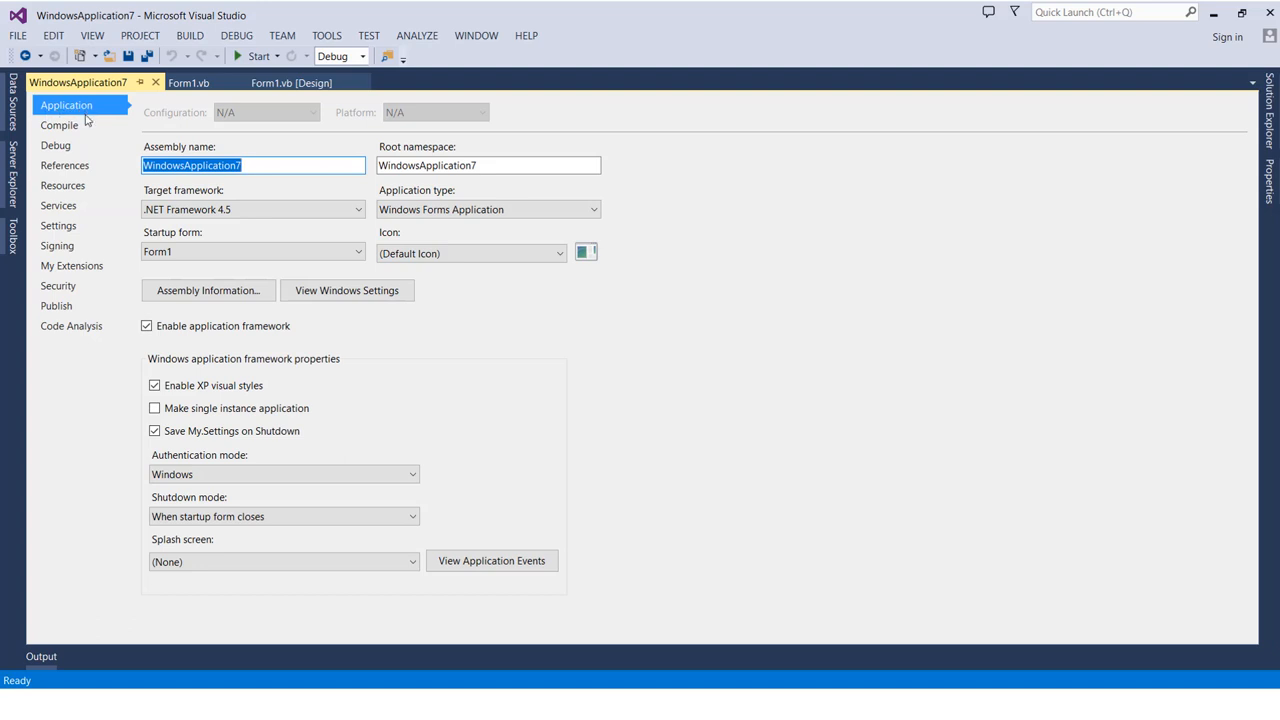
pyautogui.click(62, 185)
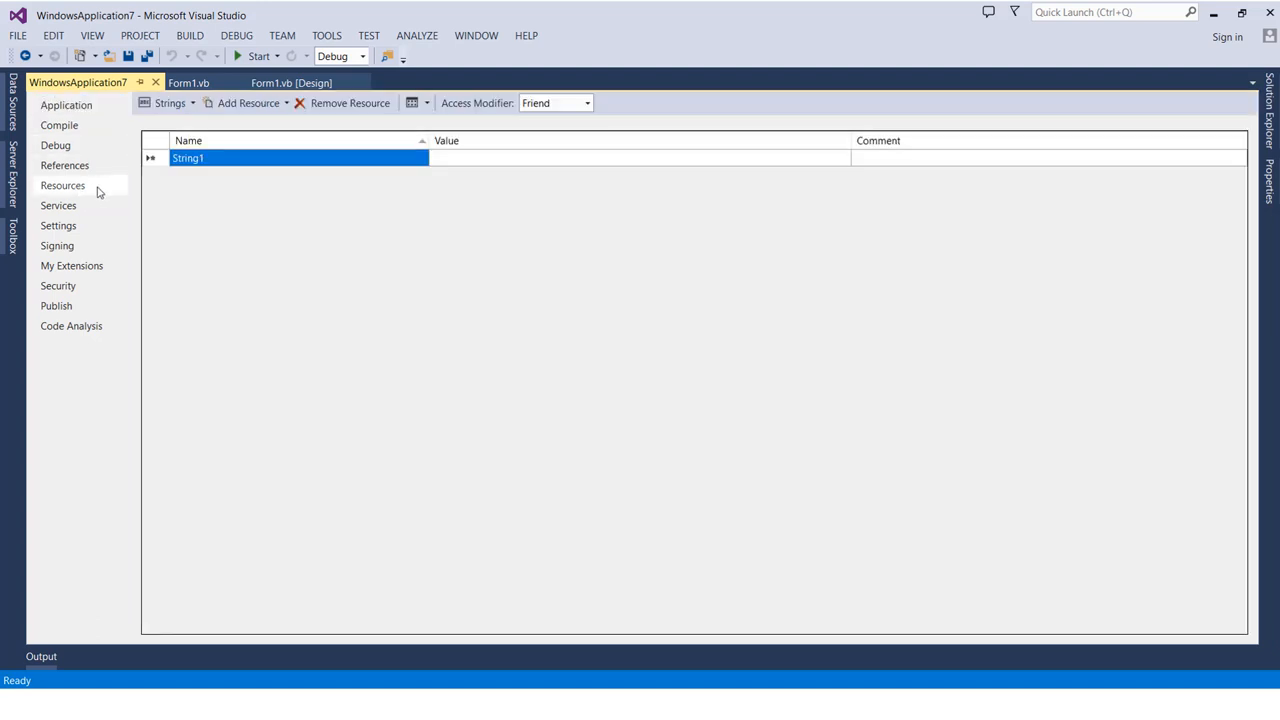
pyautogui.click(62, 185)
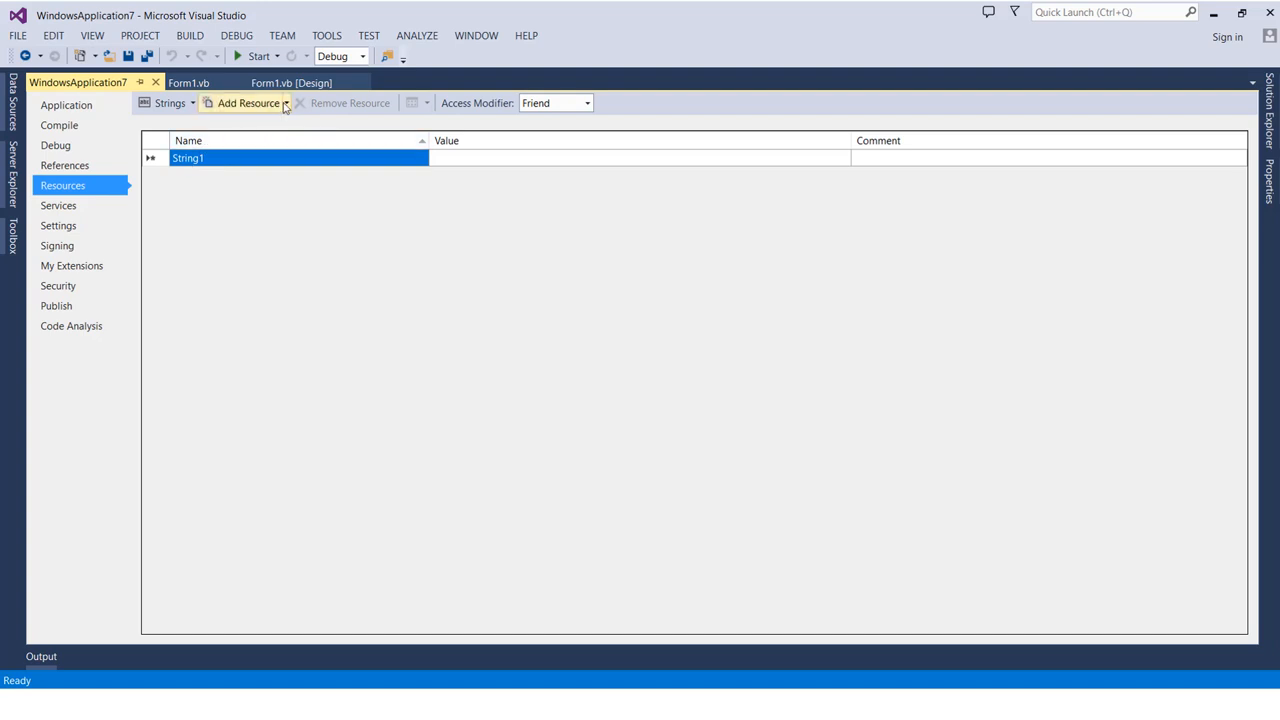
pyautogui.moveTo(287, 103)
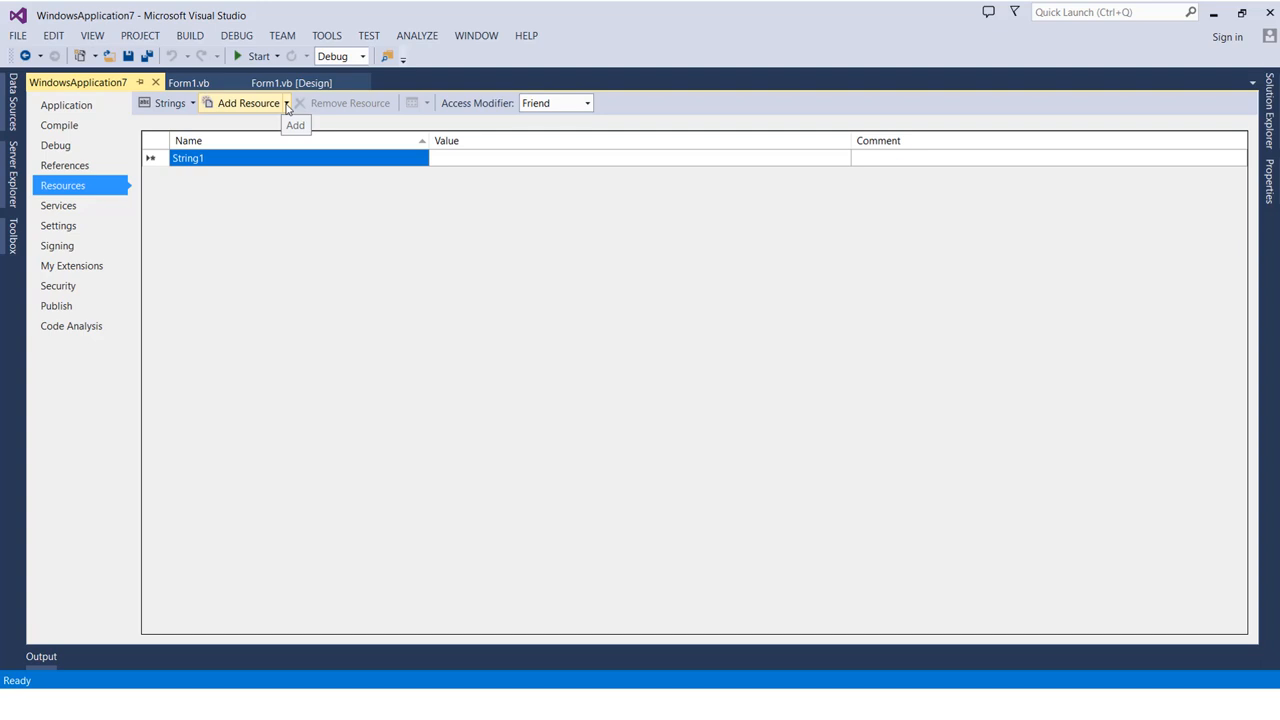
# Choose Add Existing File from the Add Resource dropdown on the Resources page
pyautogui.click(287, 103)
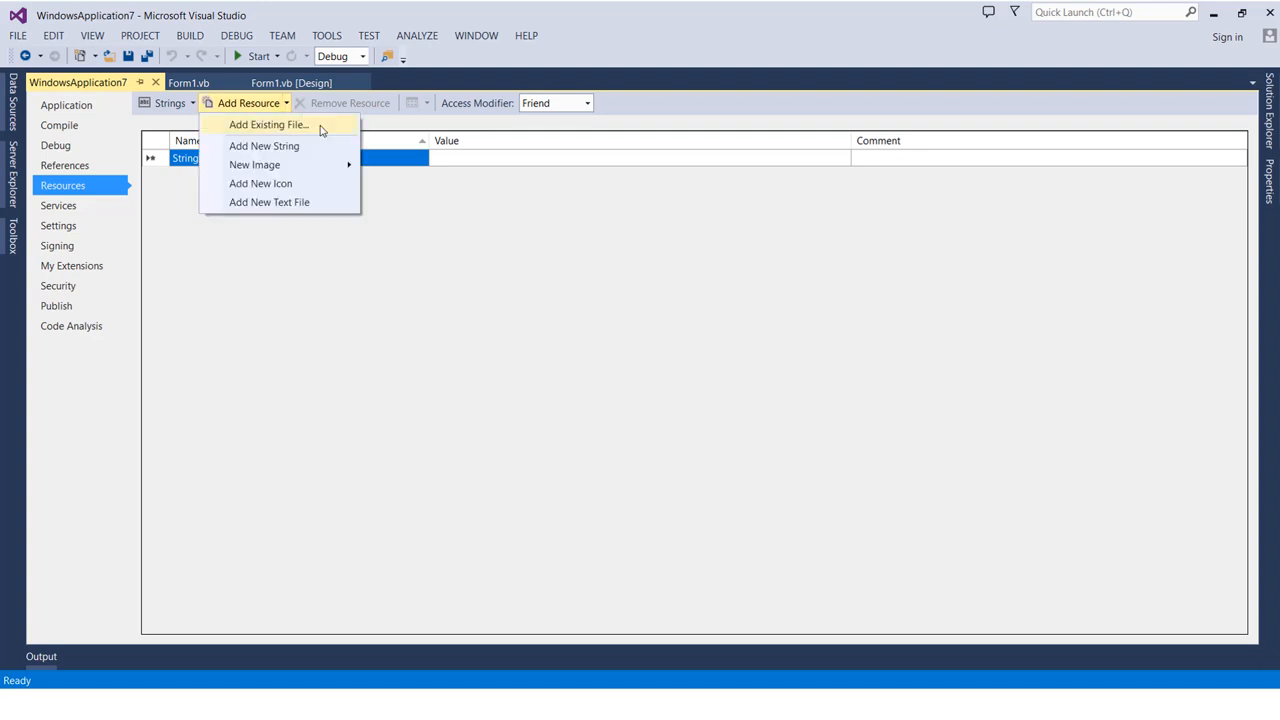
pyautogui.moveTo(325, 131)
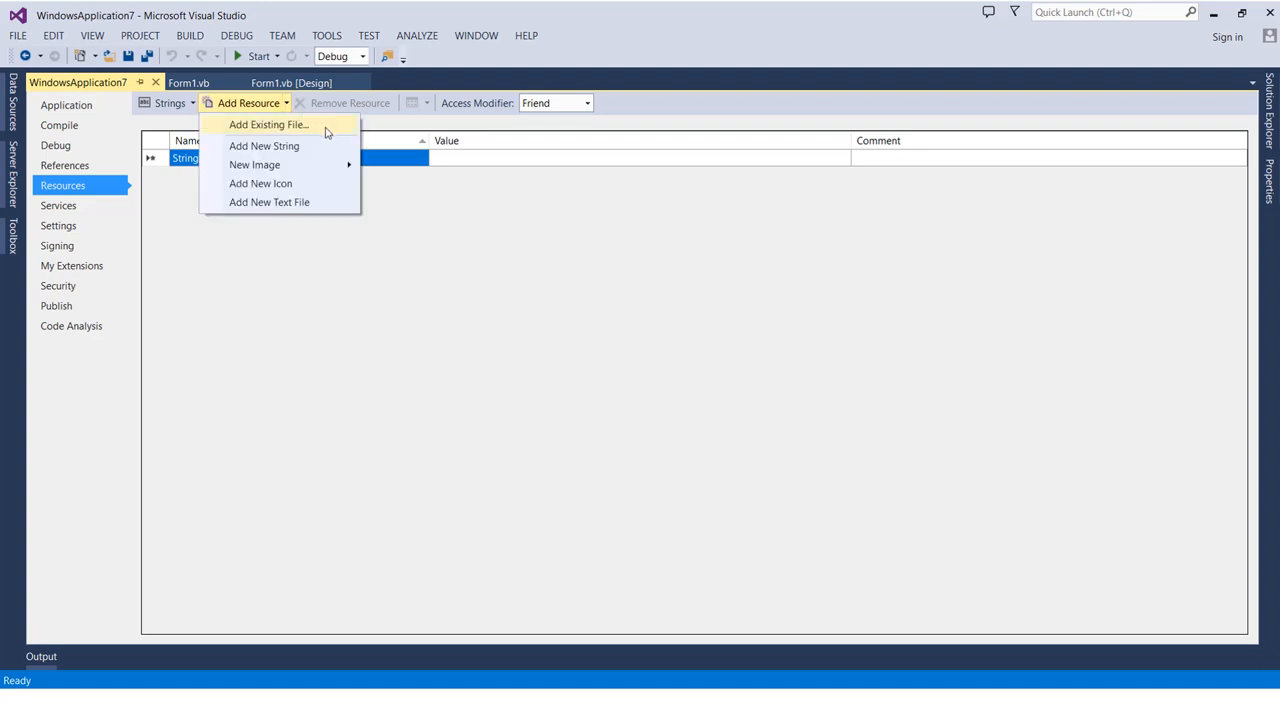
pyautogui.click(268, 124)
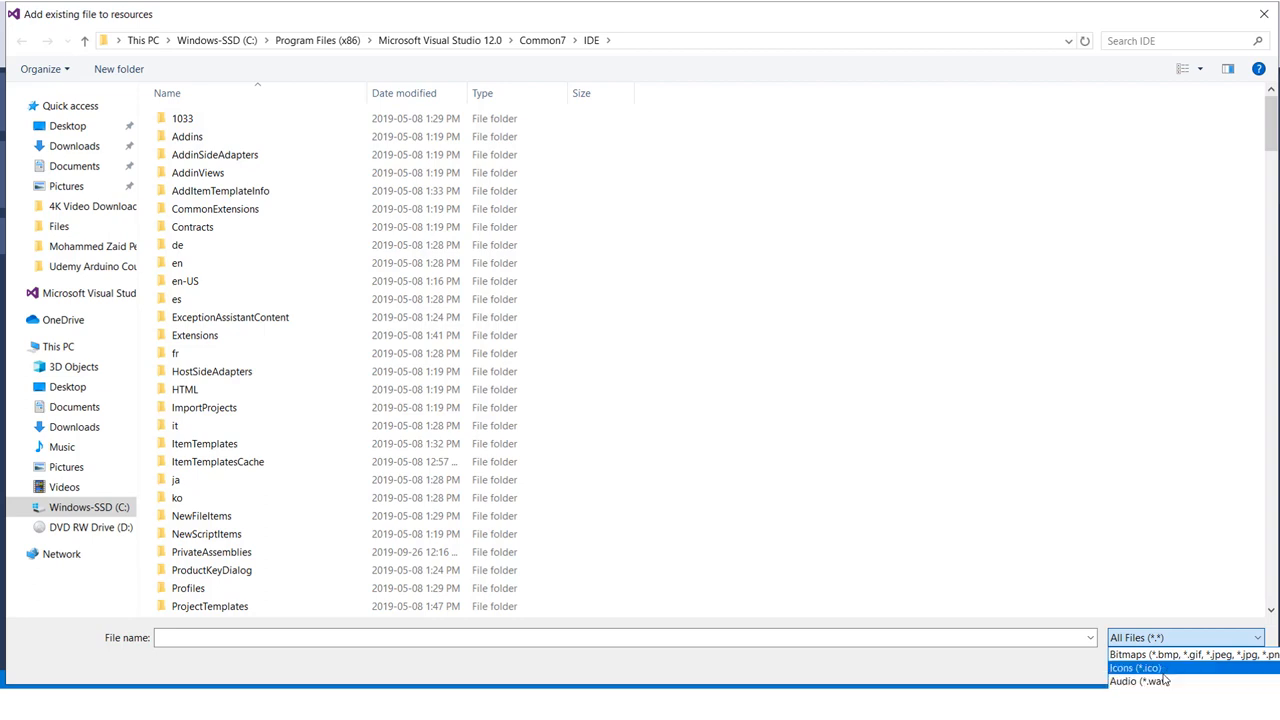
# Set the file dialog's type filter to Audio (*.wav)
pyautogui.click(1188, 654)
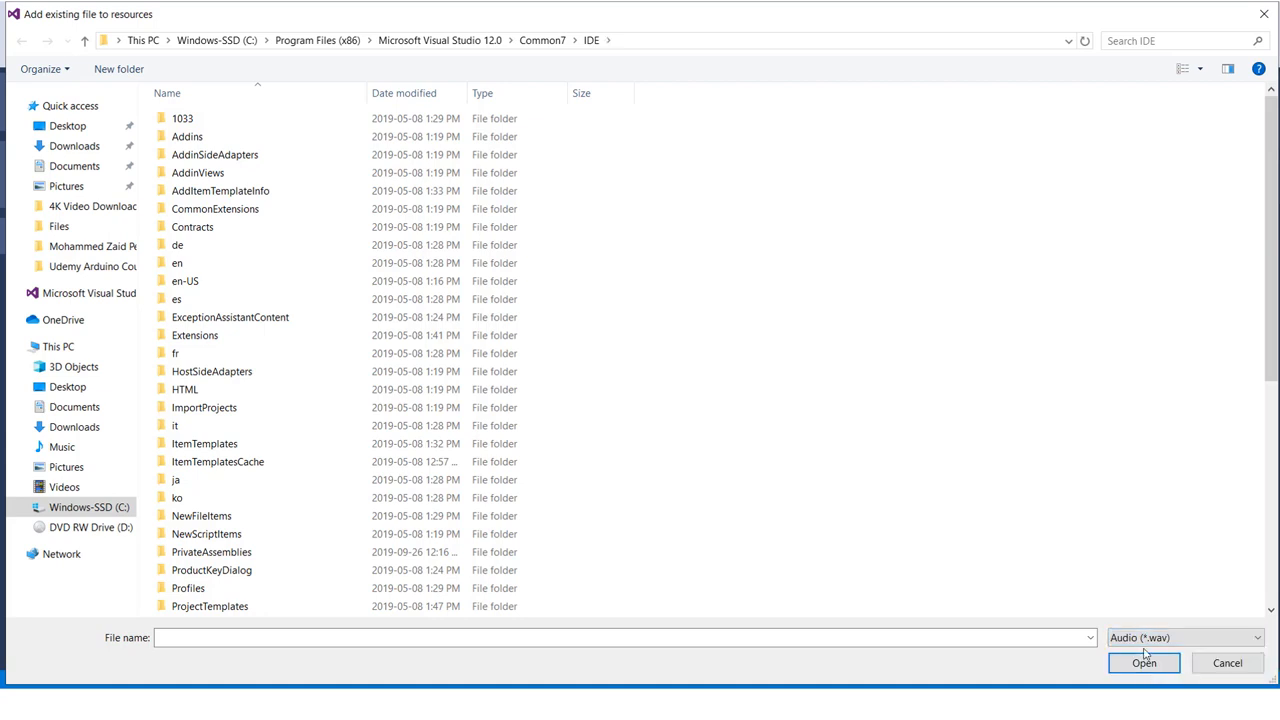
pyautogui.moveTo(1143, 612)
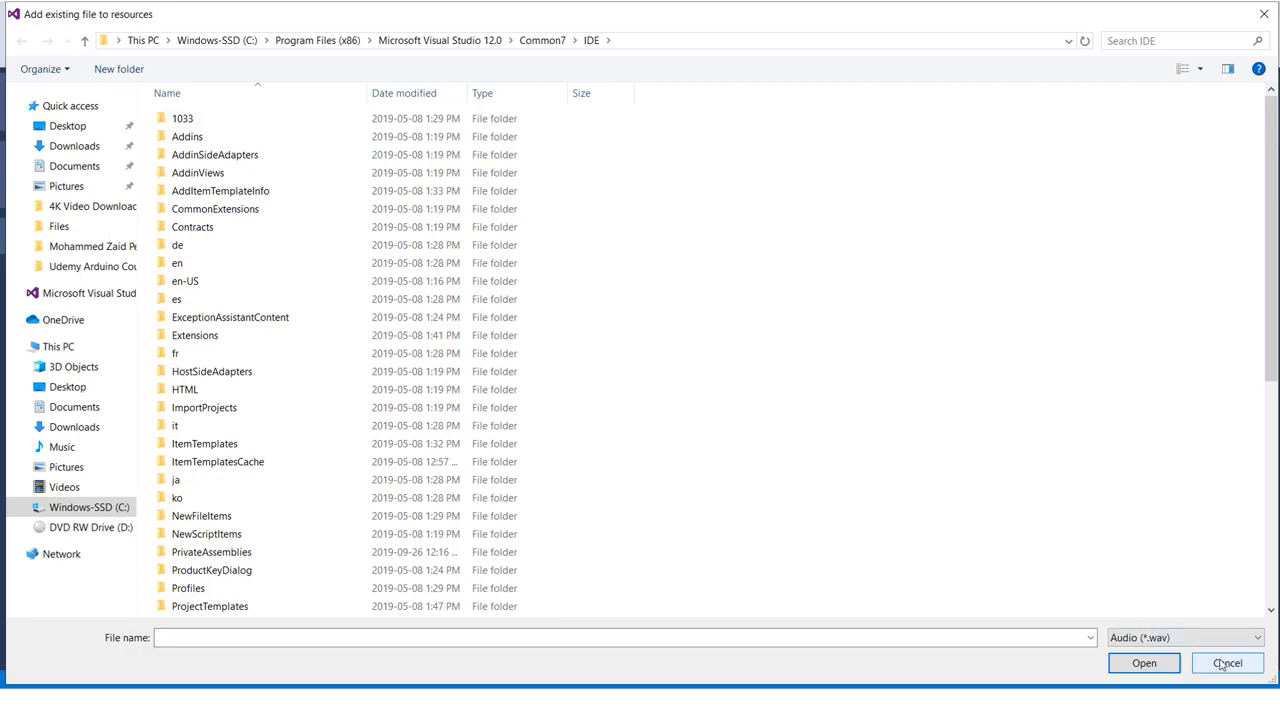
# Cancel the add-file dialog and return to the Form1.vb [Design] view
pyautogui.click(1227, 663)
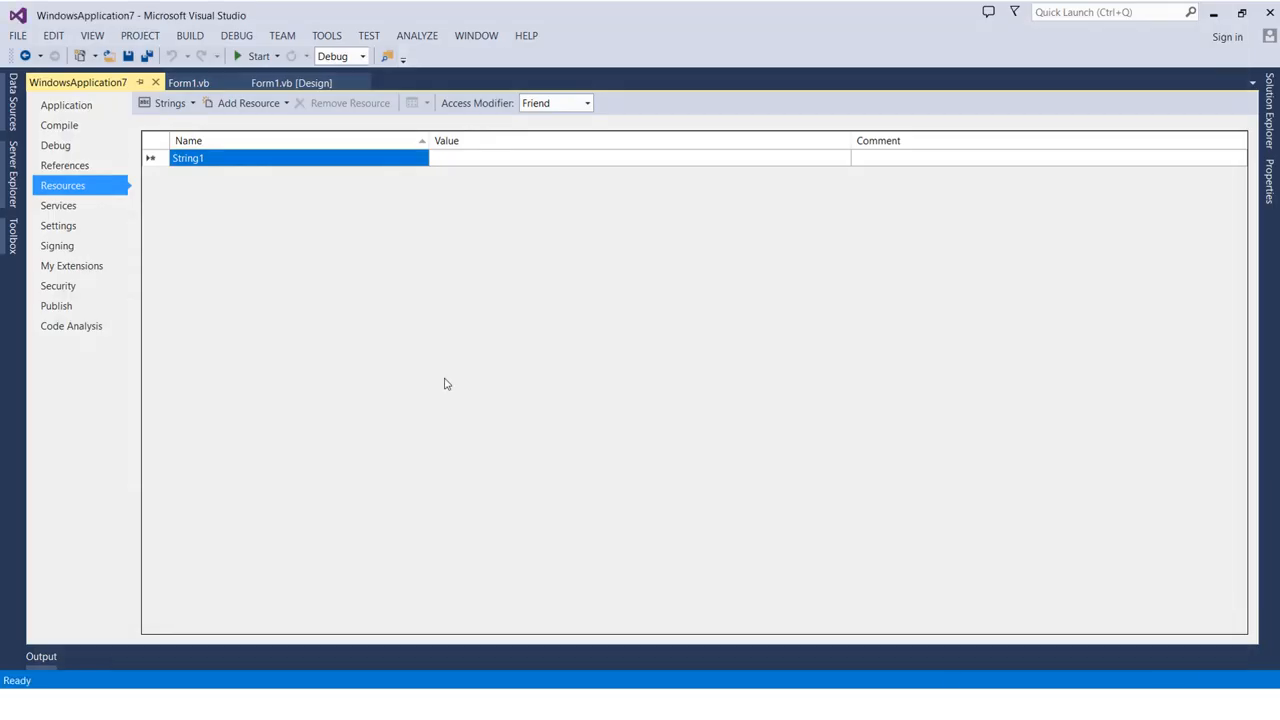
pyautogui.moveTo(350, 276)
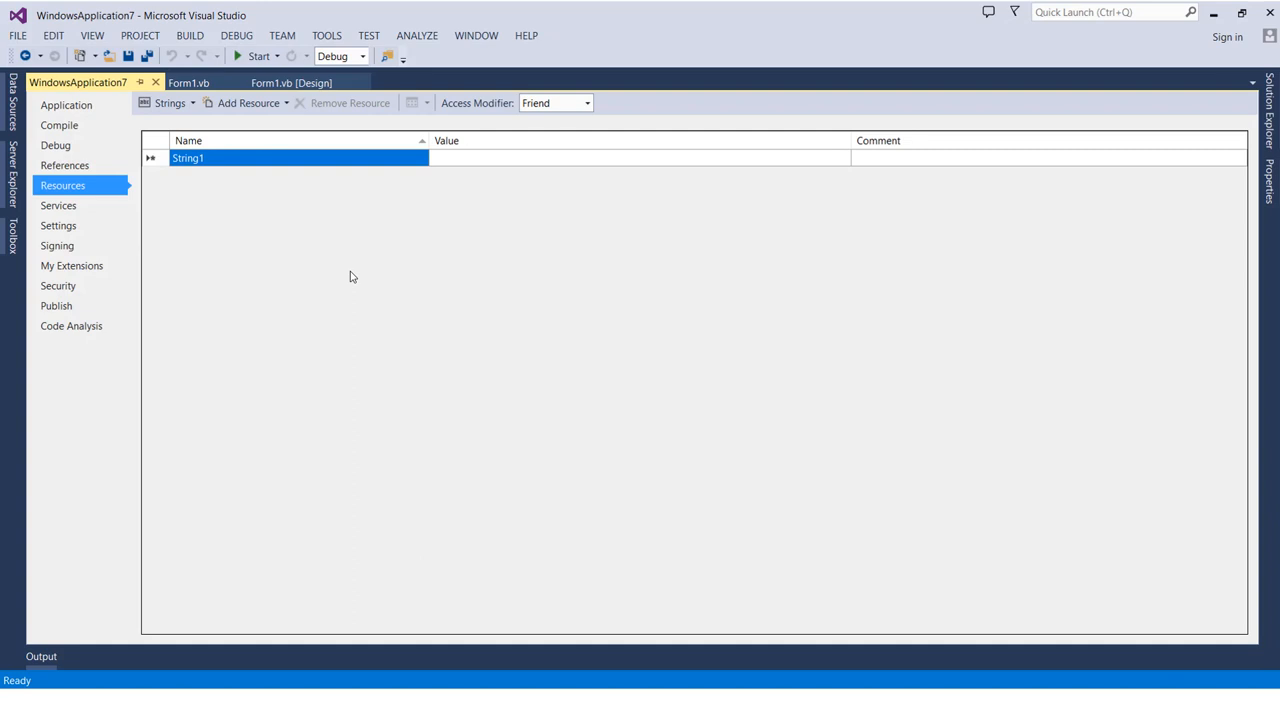
pyautogui.click(291, 82)
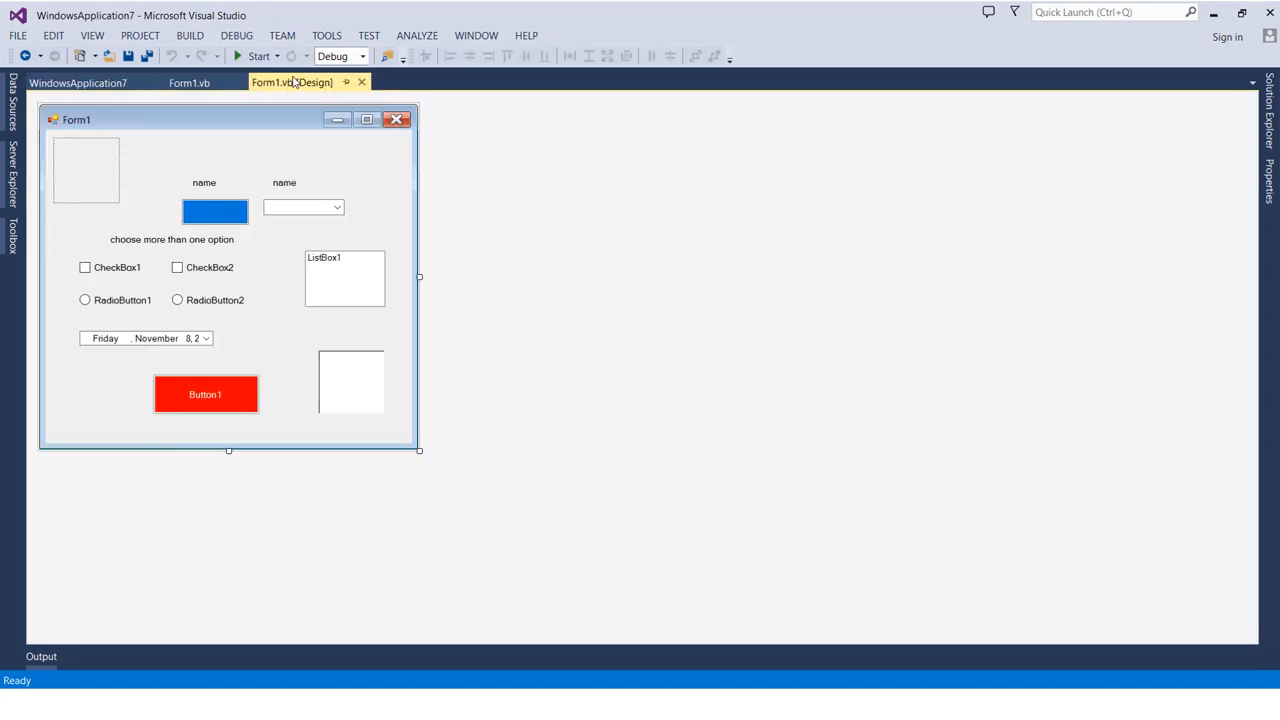
# Open PictureBox1's Image resource chooser, toggle Local resource and Project resource file, then cancel
pyautogui.click(85, 170)
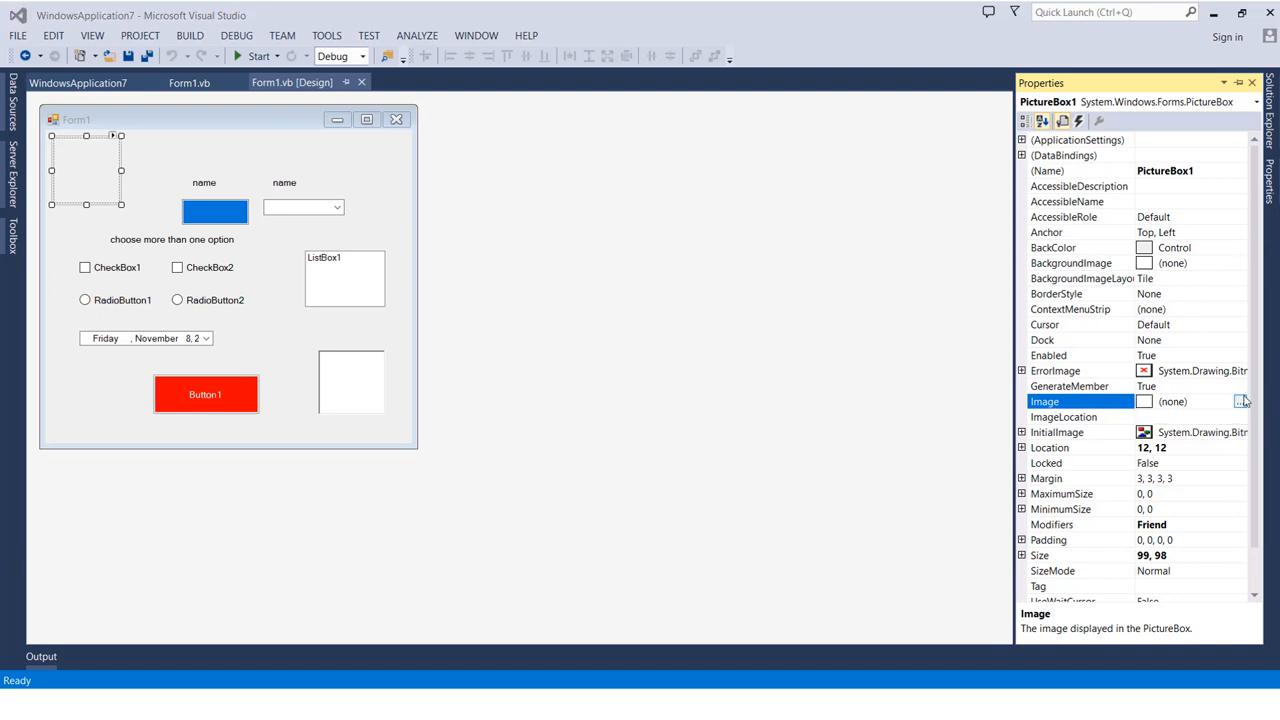
pyautogui.click(1242, 401)
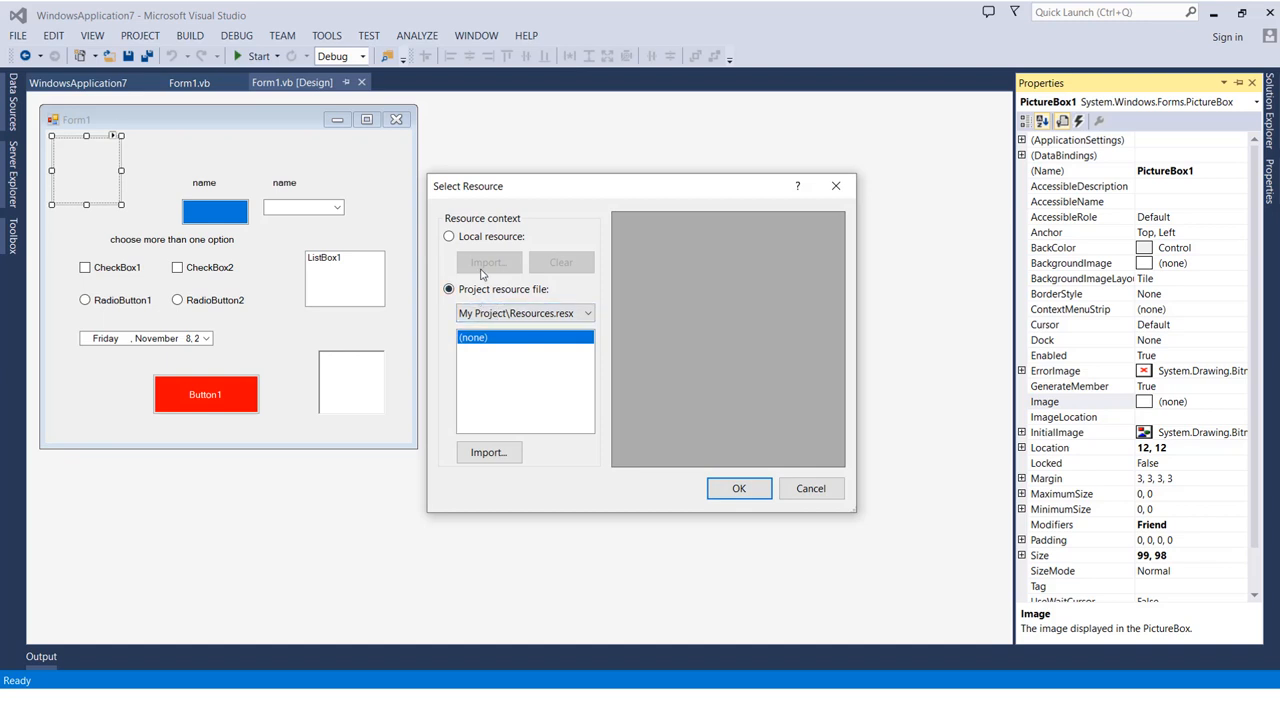
pyautogui.click(449, 236)
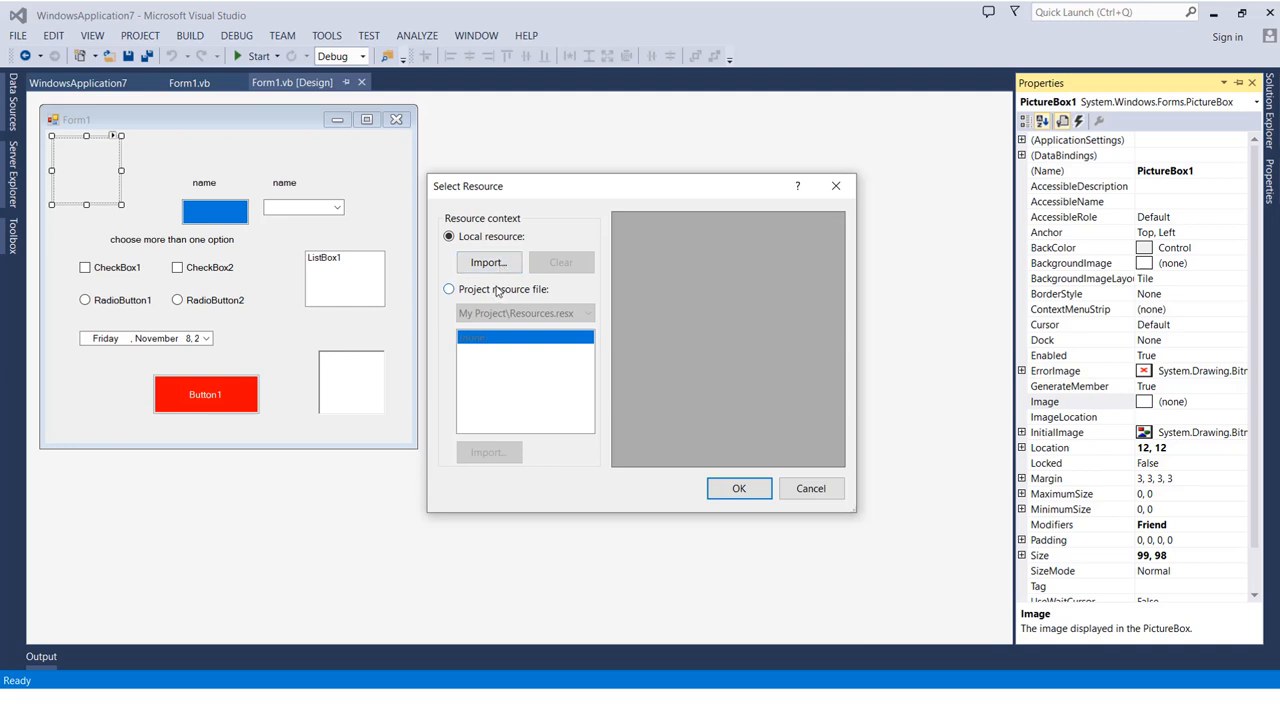
pyautogui.click(449, 289)
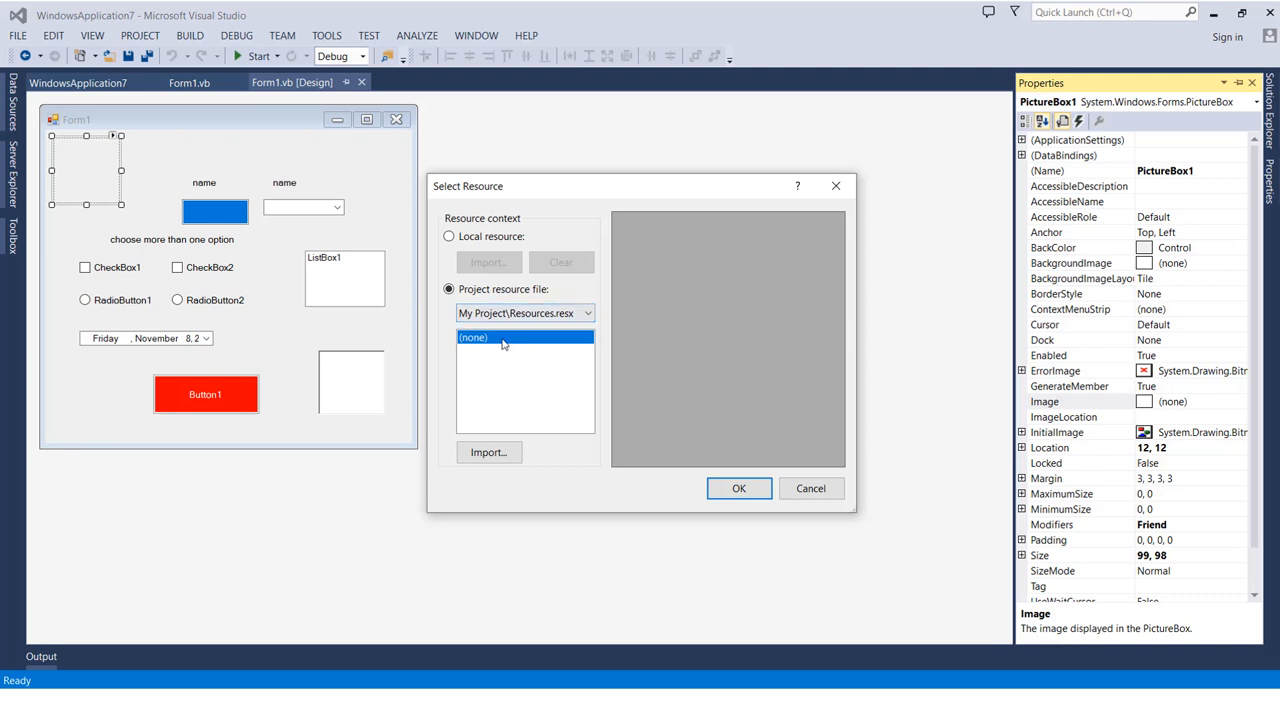
pyautogui.moveTo(514, 387)
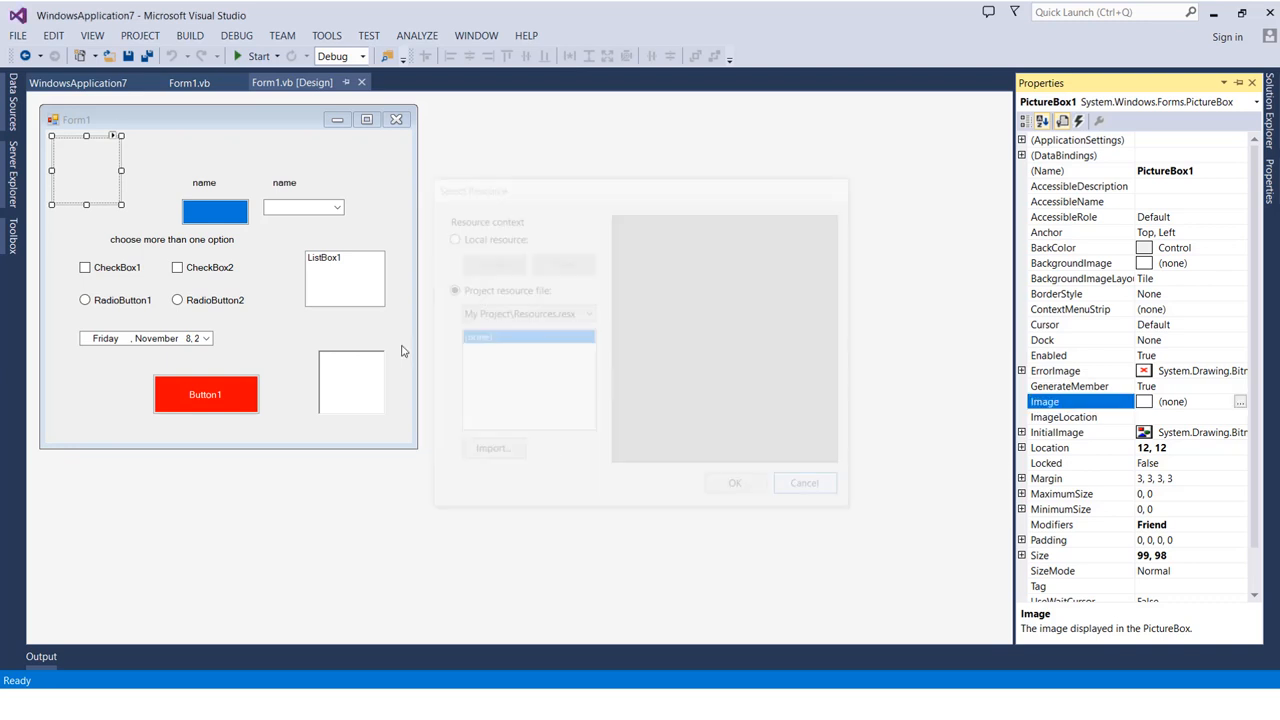
pyautogui.click(804, 483)
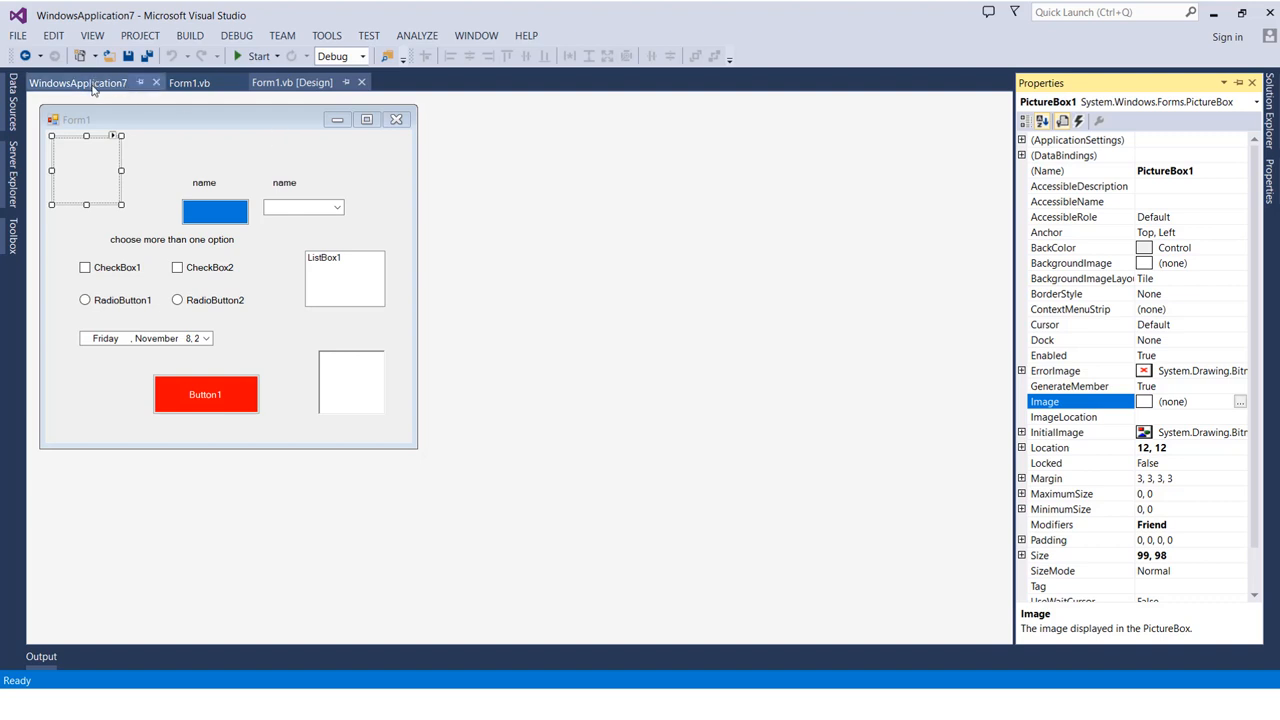
pyautogui.click(78, 82)
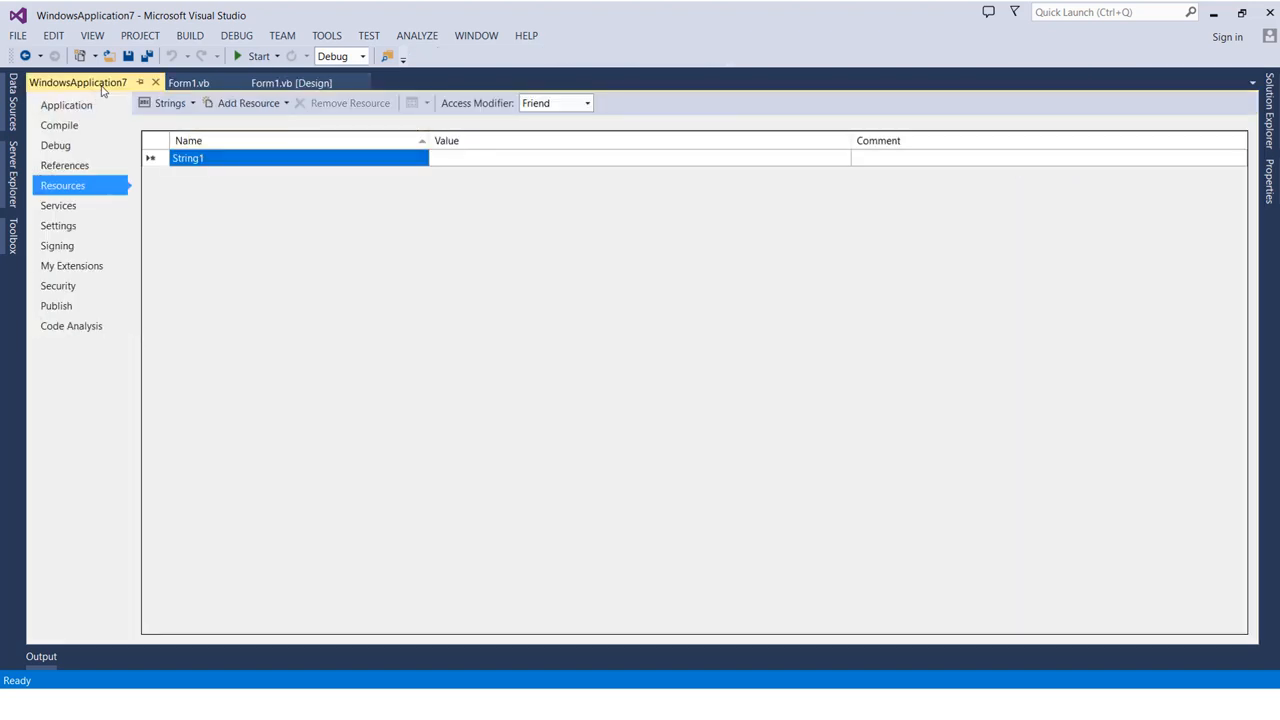
pyautogui.click(291, 82)
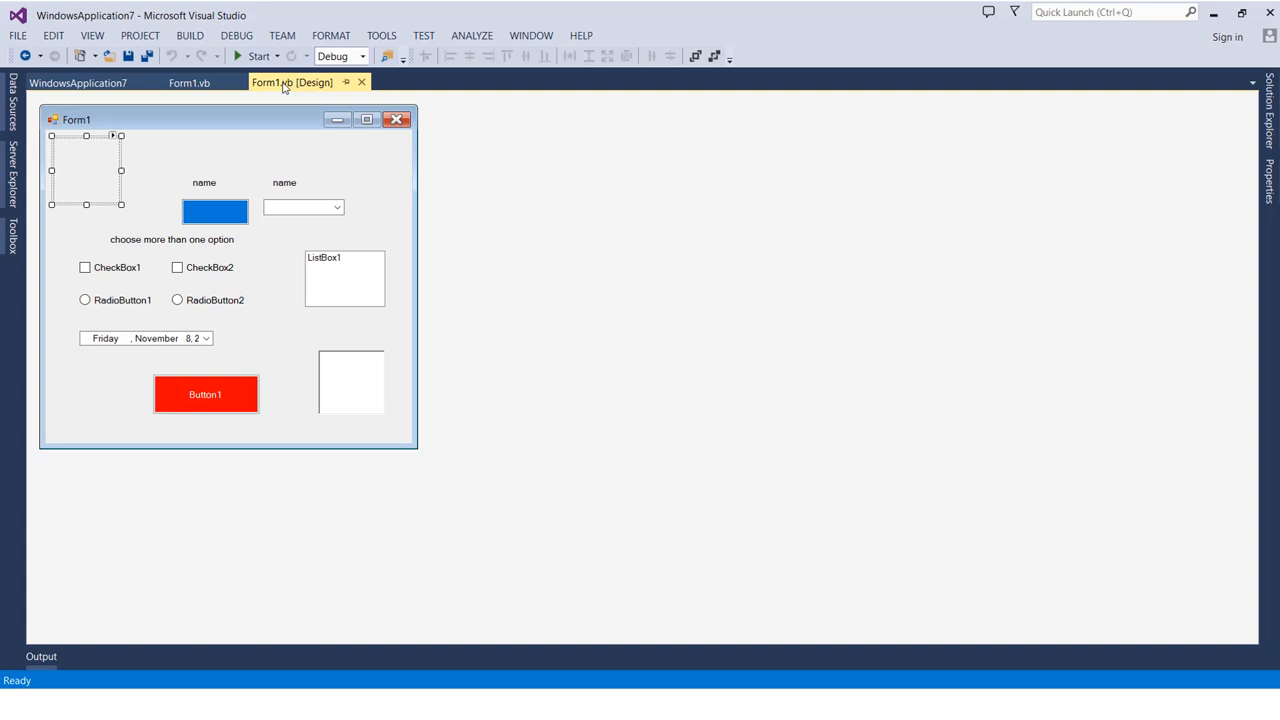
pyautogui.moveTo(1261, 134)
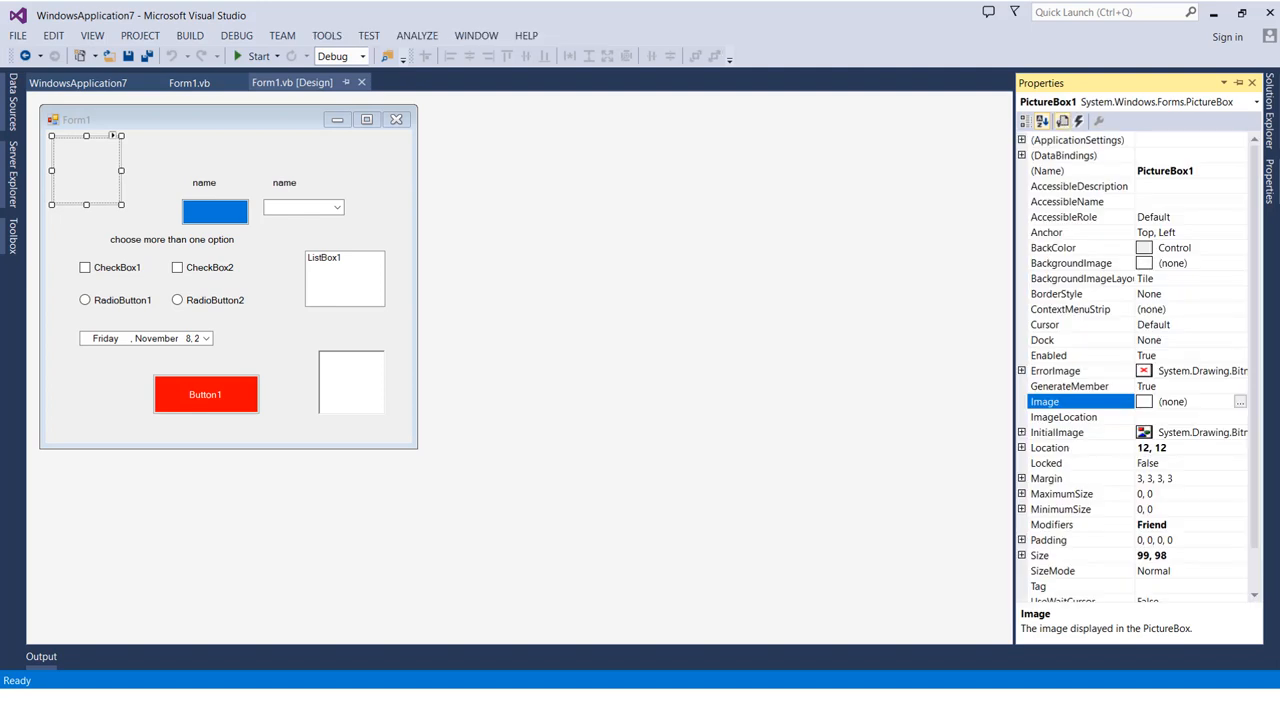
pyautogui.moveTo(1240, 401)
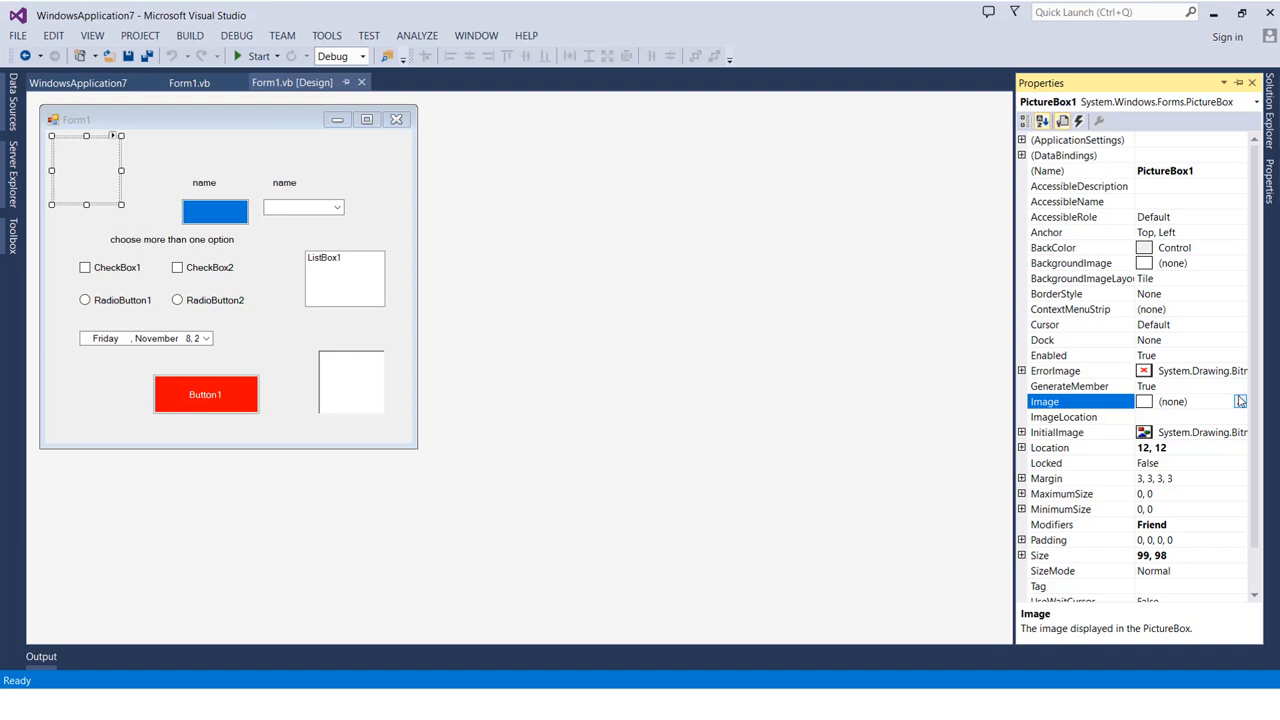
# Reopen the Select Resource dialog for PictureBox1's Image property, showing Resources.resx
pyautogui.click(1240, 401)
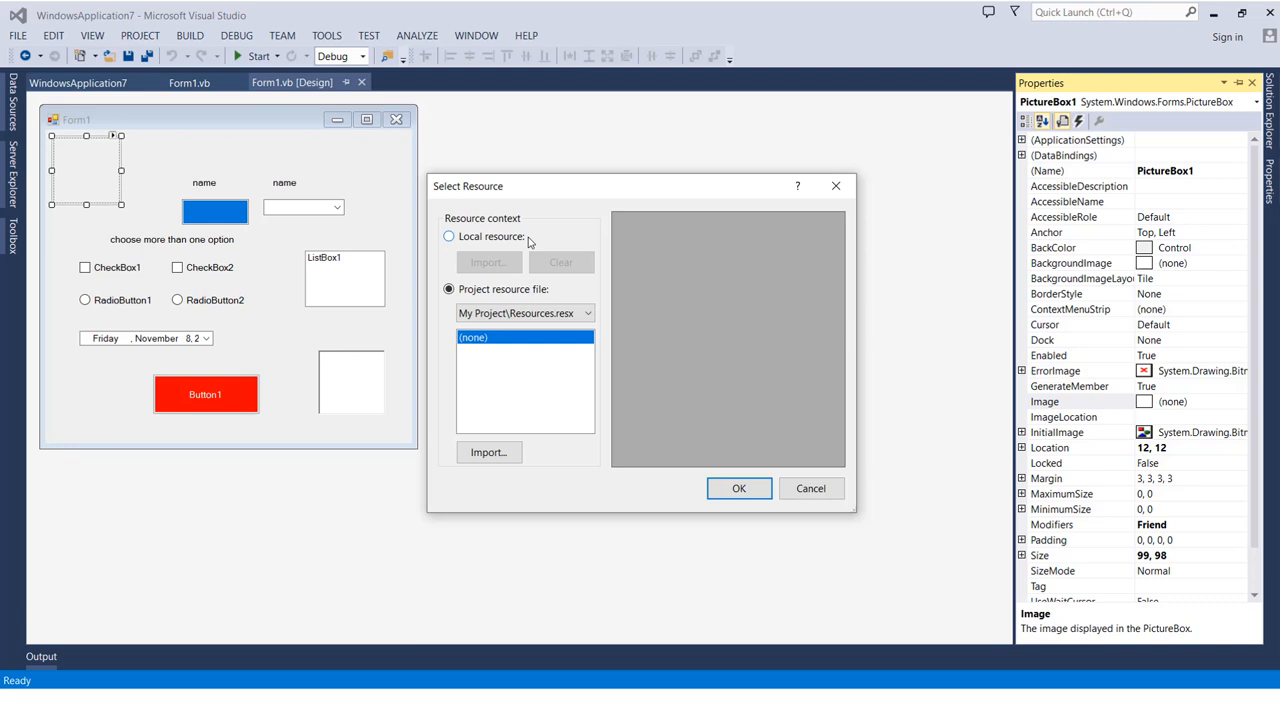
pyautogui.moveTo(493, 381)
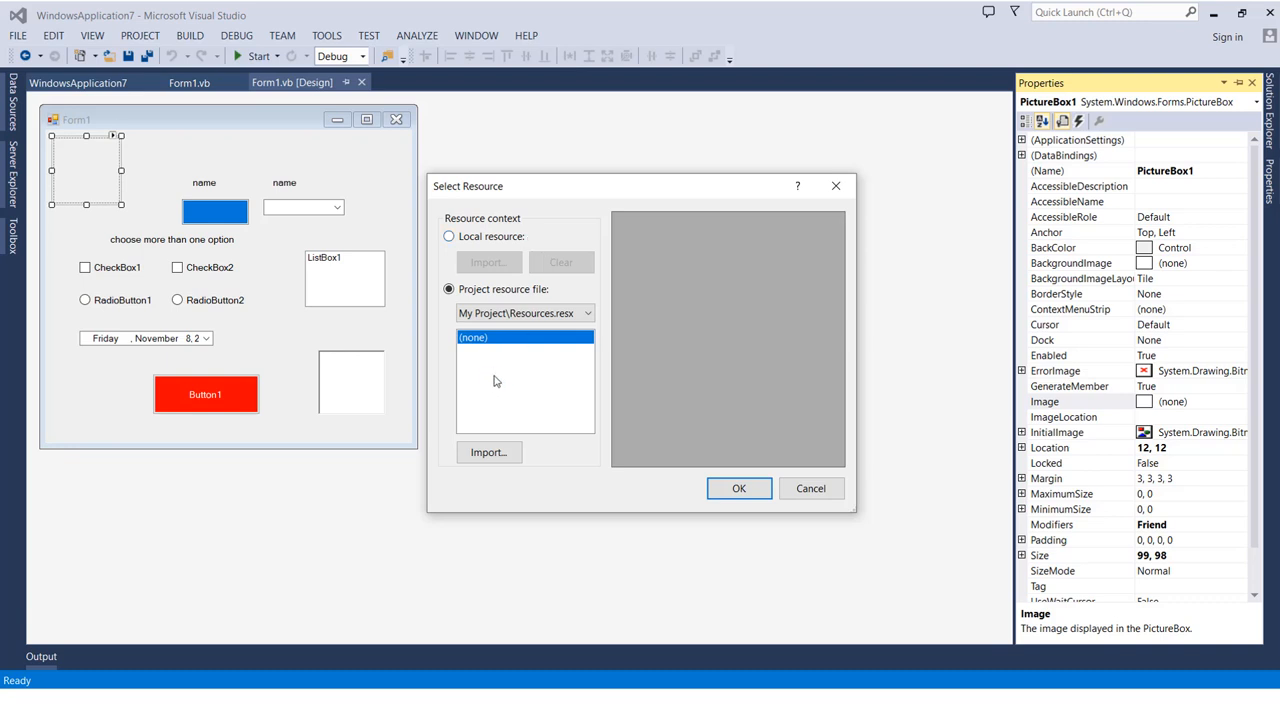